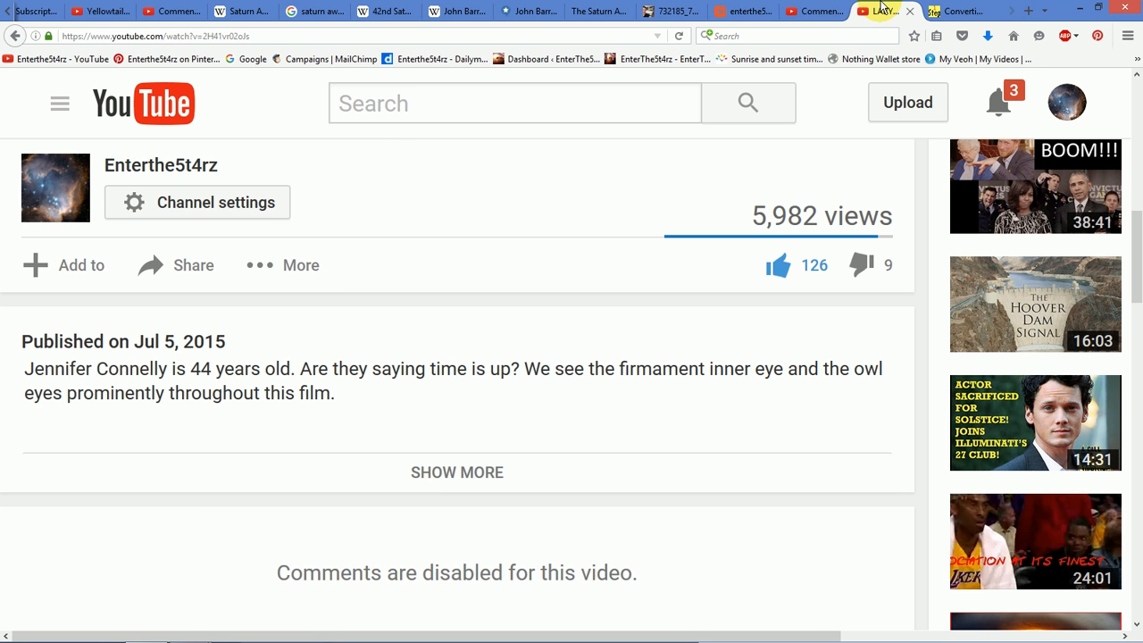
{"action": "mouse_move", "coordinate": [675, 198]}
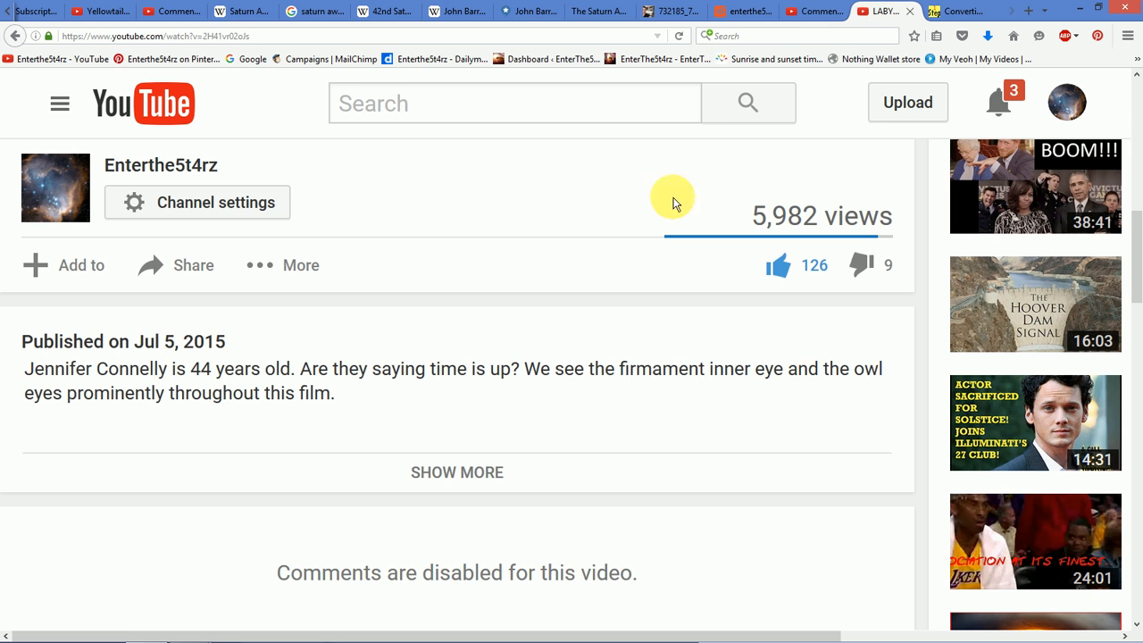
{"action": "mouse_move", "coordinate": [588, 210]}
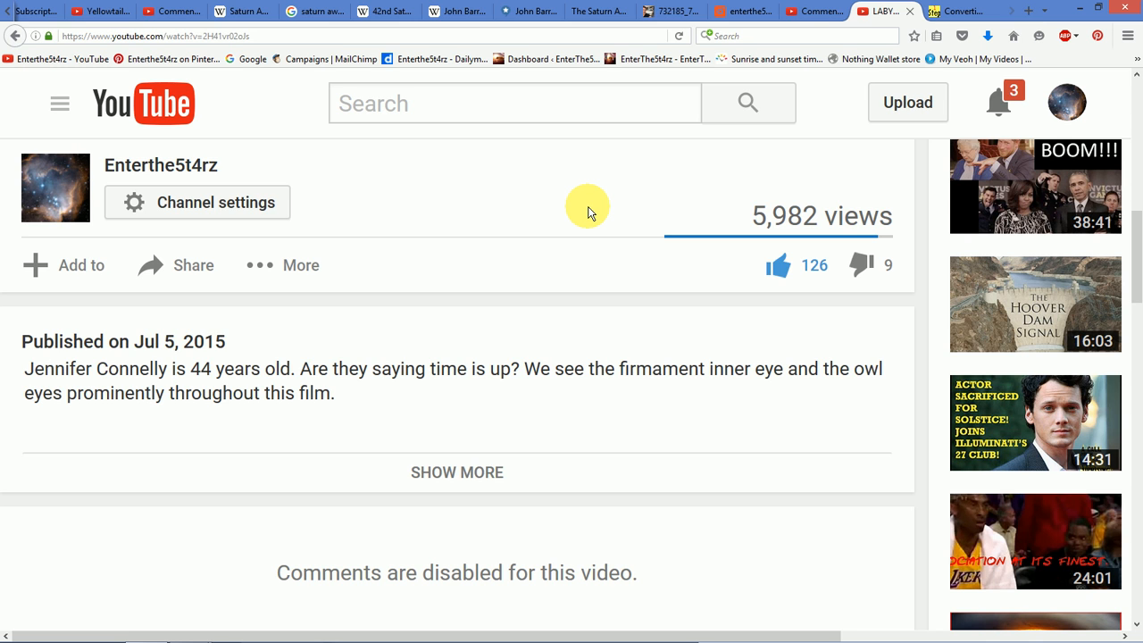
{"action": "mouse_move", "coordinate": [529, 284]}
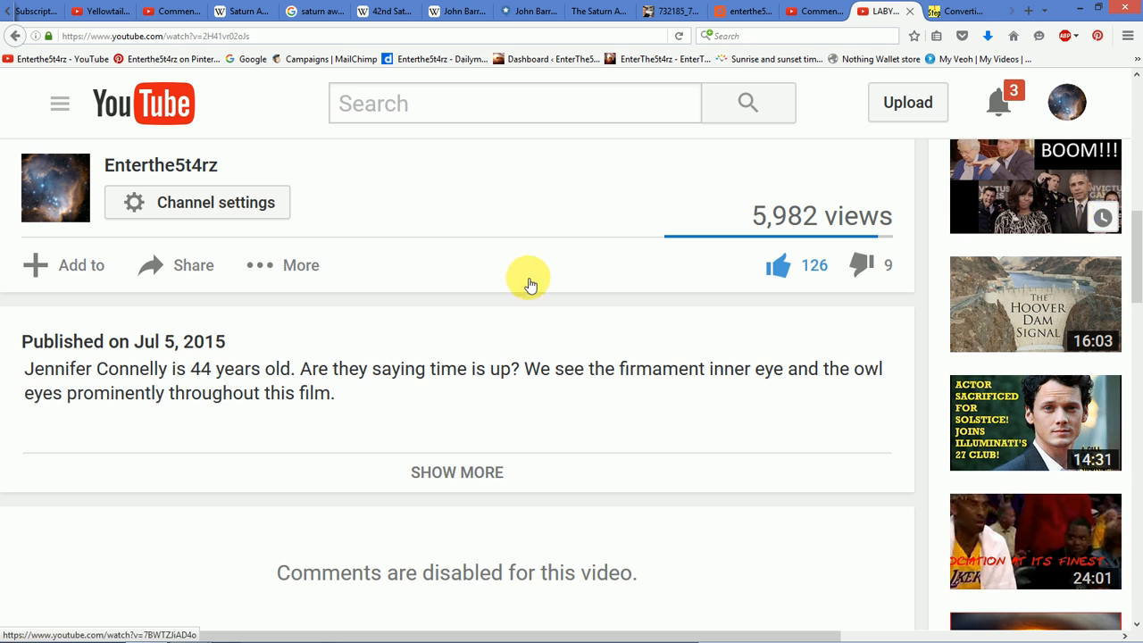
{"action": "mouse_move", "coordinate": [222, 351]}
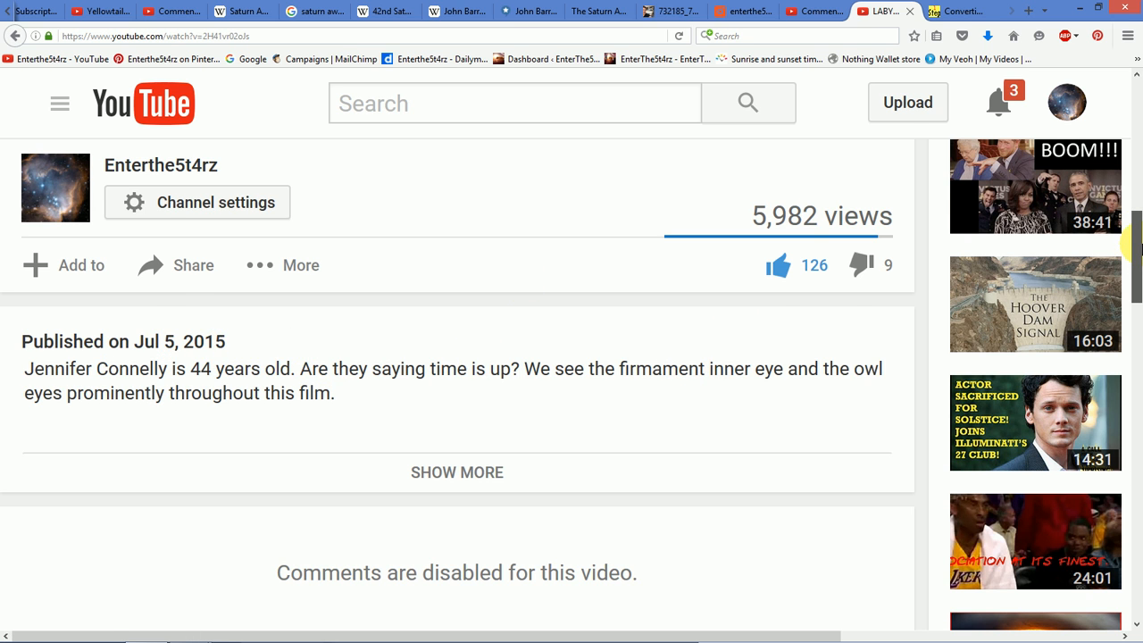
Scroll through the Labyrinth video page, then switch to the Julian–Gregorian converter tab
{"action": "scroll", "scroll_direction": "up", "scroll_amount": 3}
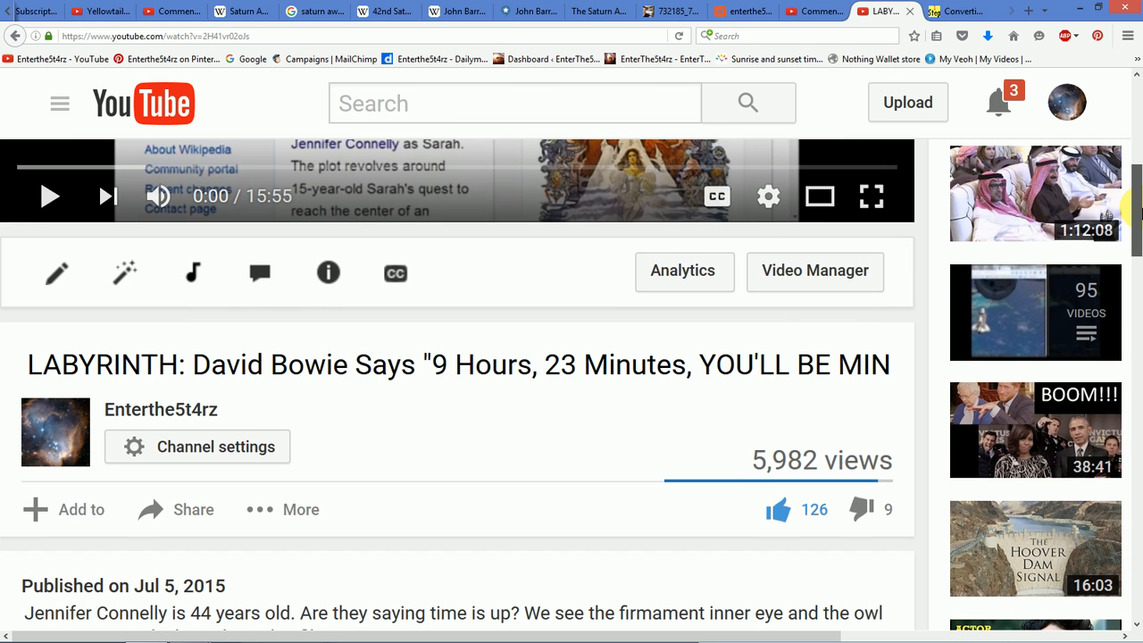
{"action": "scroll", "scroll_direction": "down", "scroll_amount": 3}
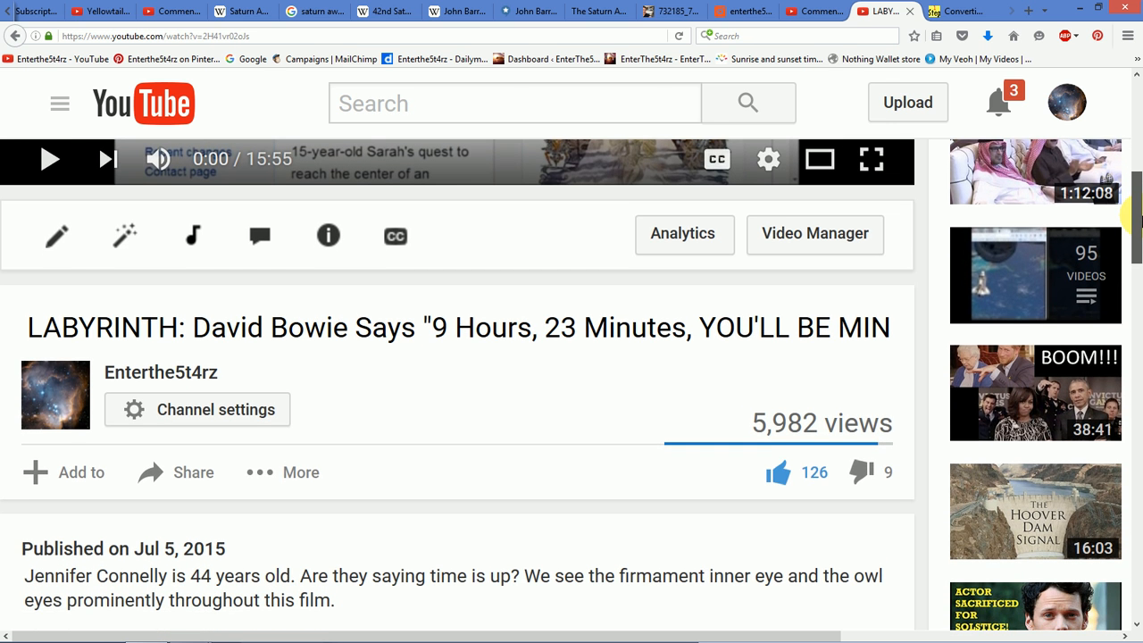
{"action": "scroll", "scroll_direction": "down", "scroll_amount": 3}
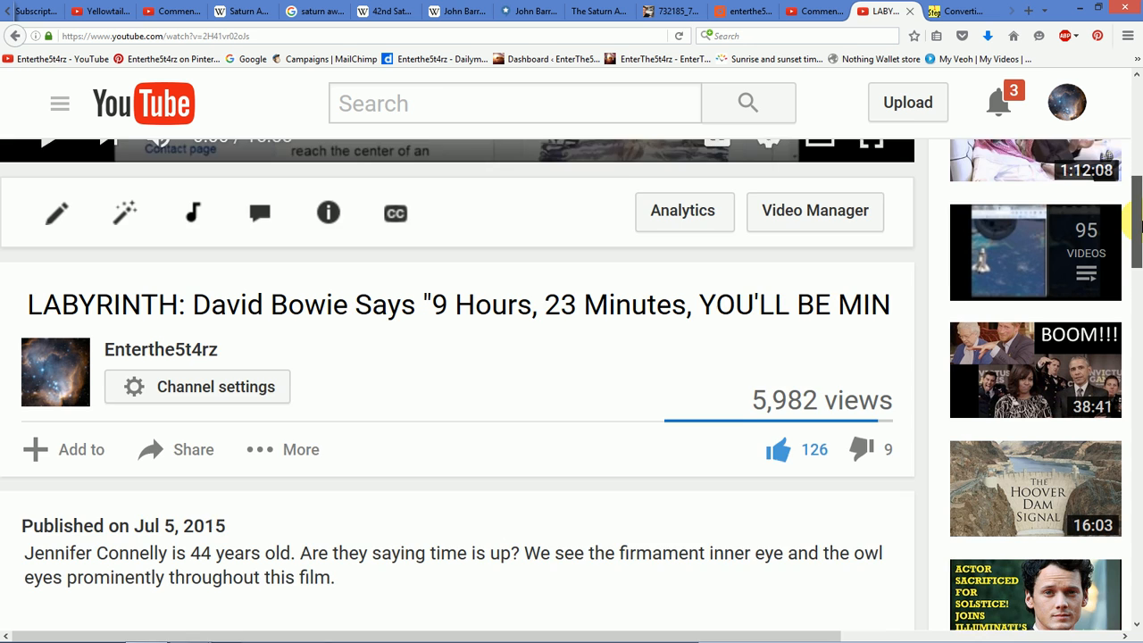
{"action": "scroll", "scroll_direction": "down", "scroll_amount": 3}
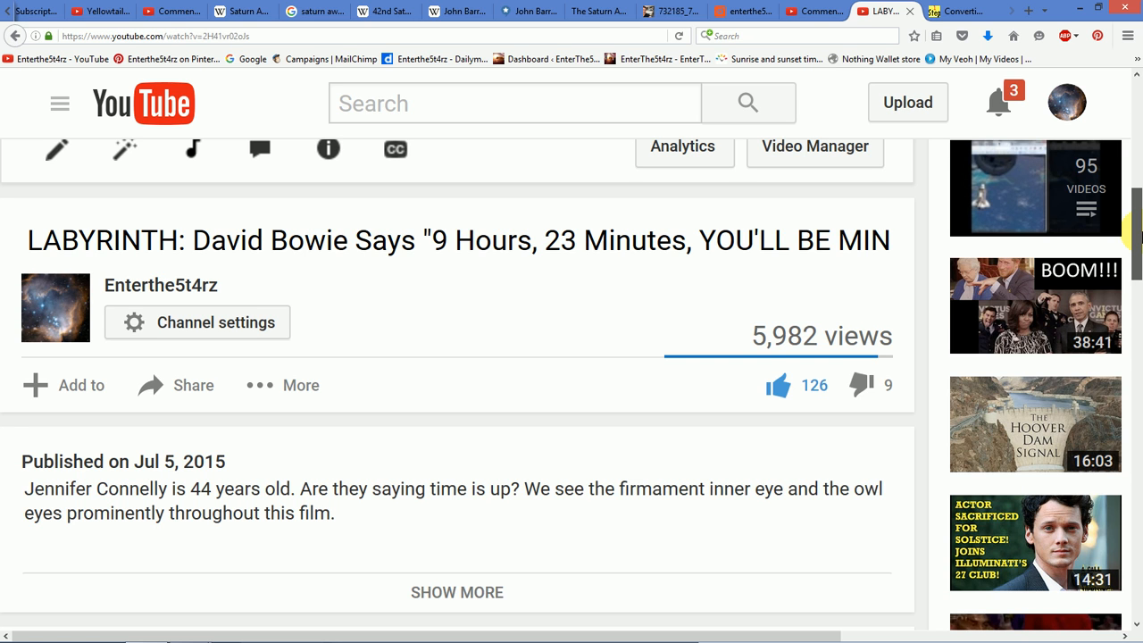
{"action": "scroll", "scroll_direction": "down", "scroll_amount": 3}
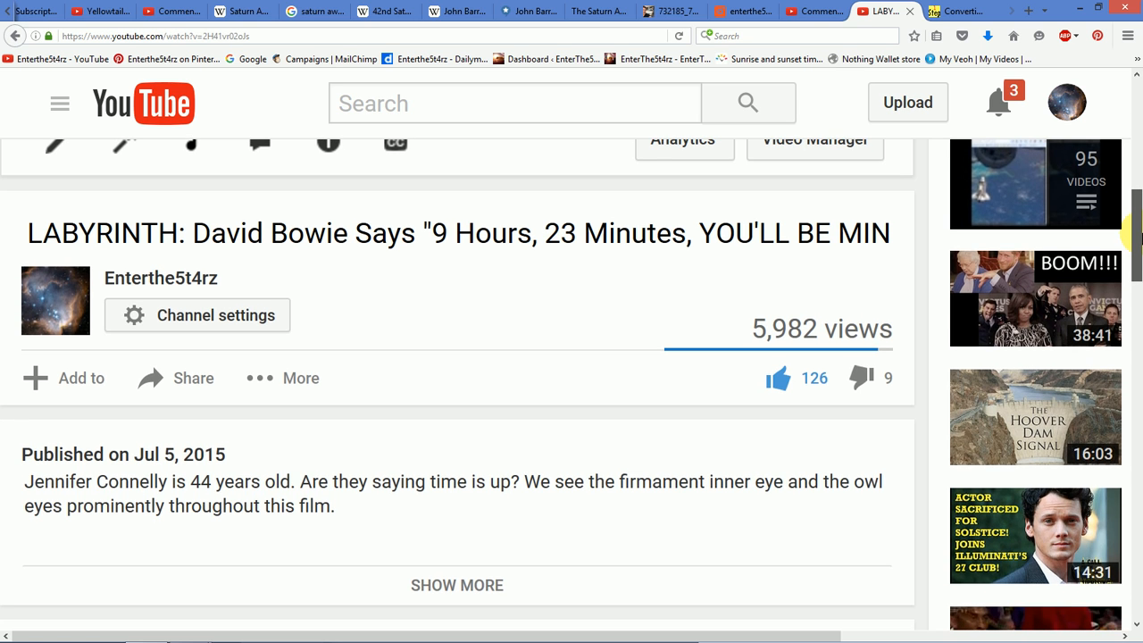
{"action": "mouse_move", "coordinate": [670, 399]}
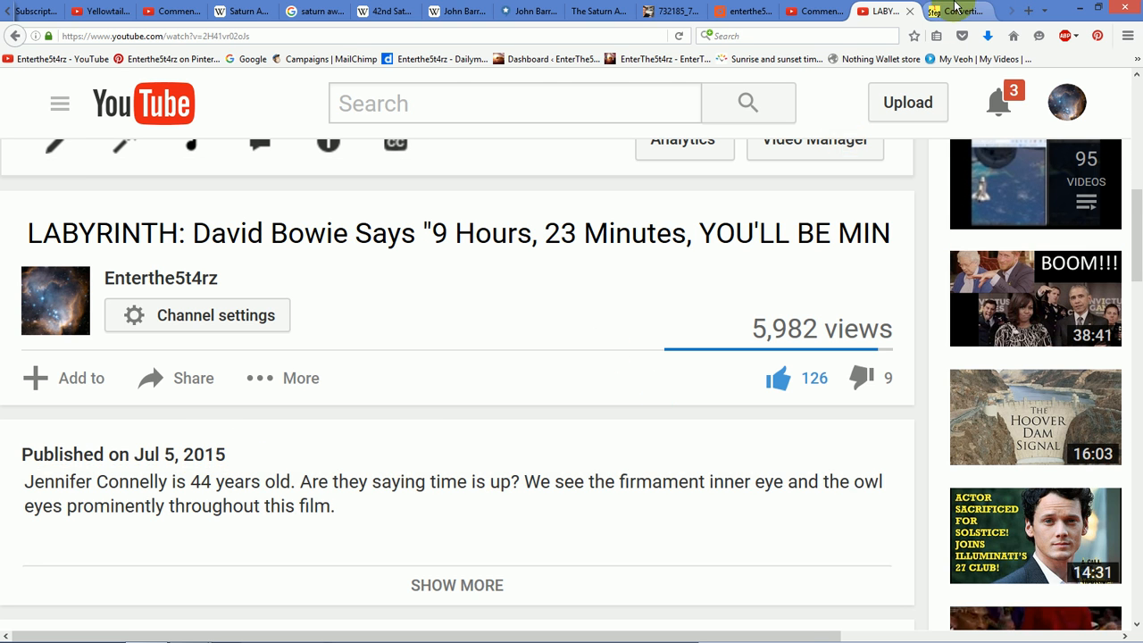
{"action": "left_click", "coordinate": [955, 11]}
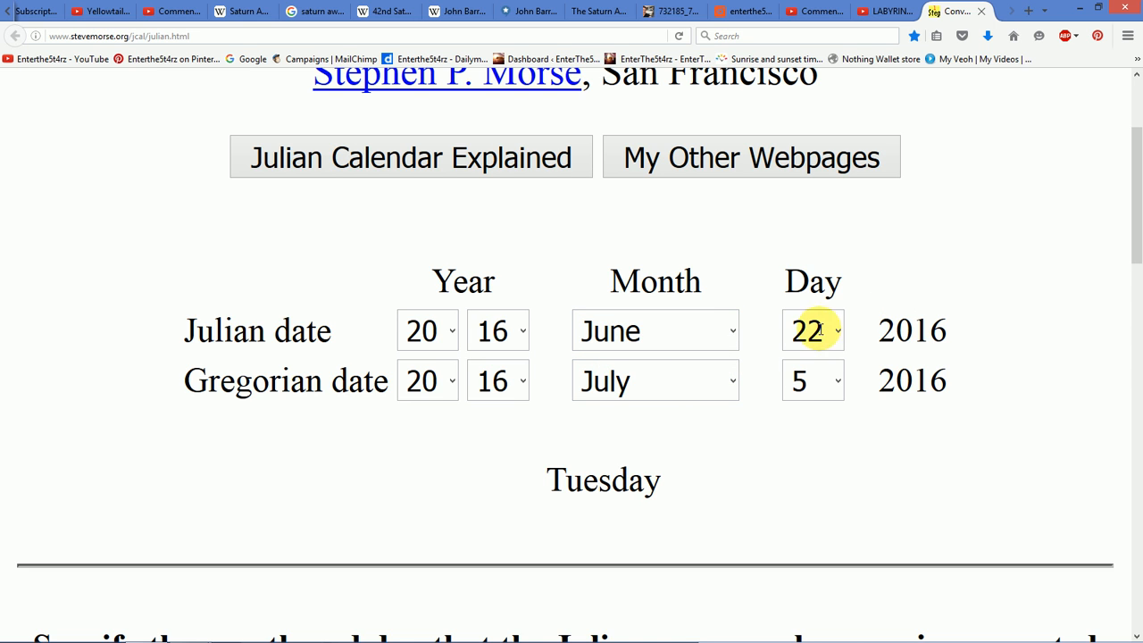
{"action": "mouse_move", "coordinate": [894, 348]}
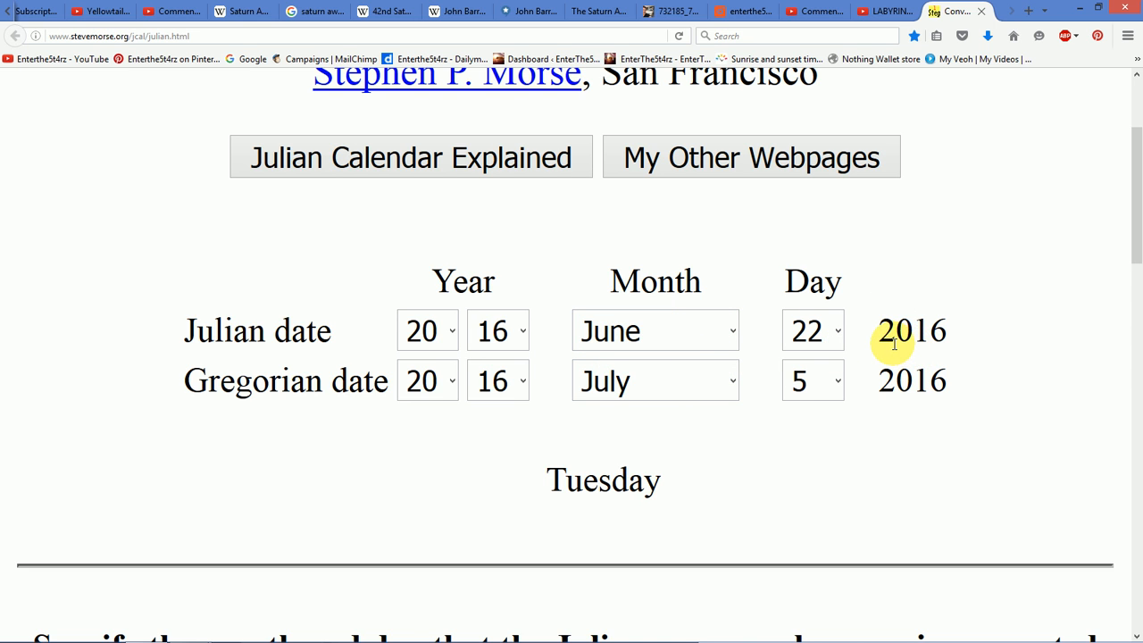
{"action": "mouse_move", "coordinate": [962, 333]}
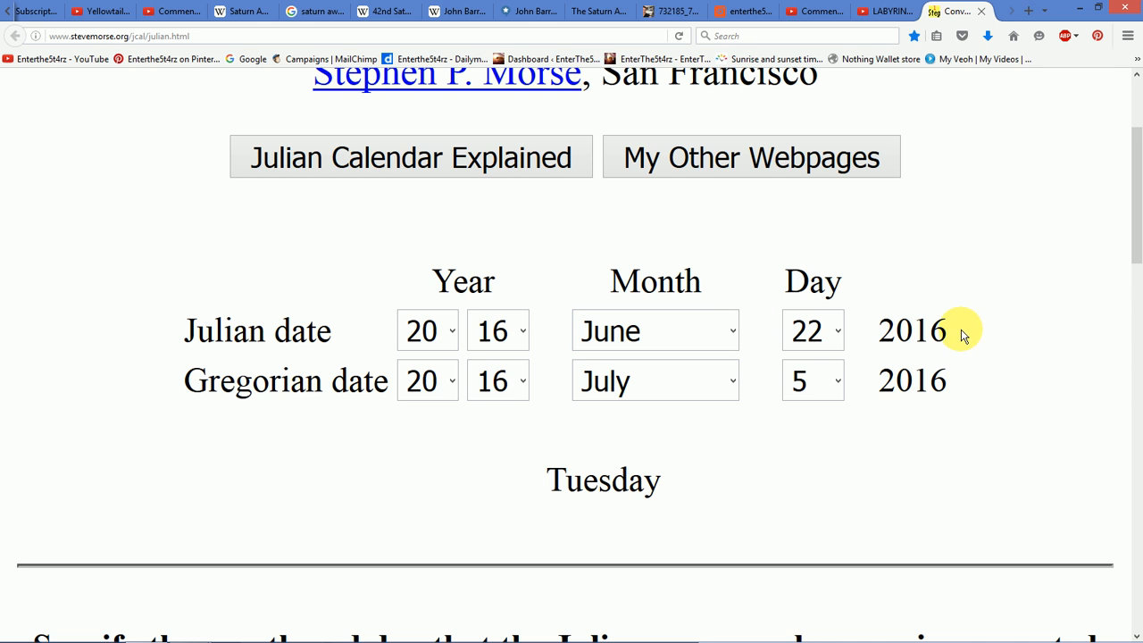
{"action": "mouse_move", "coordinate": [866, 341]}
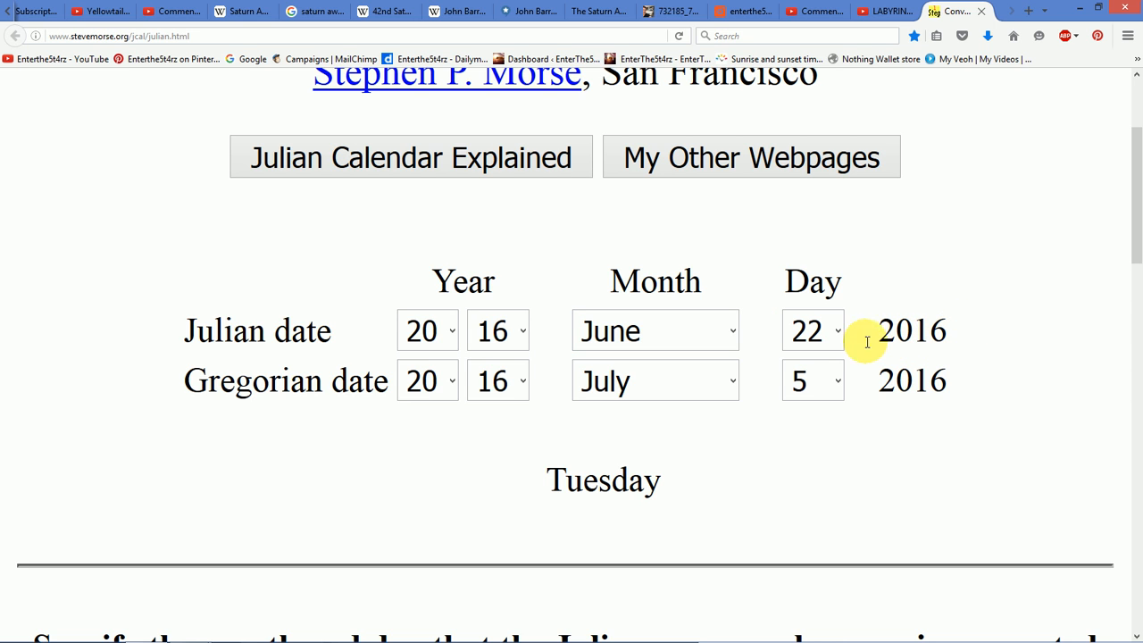
{"action": "mouse_move", "coordinate": [853, 344]}
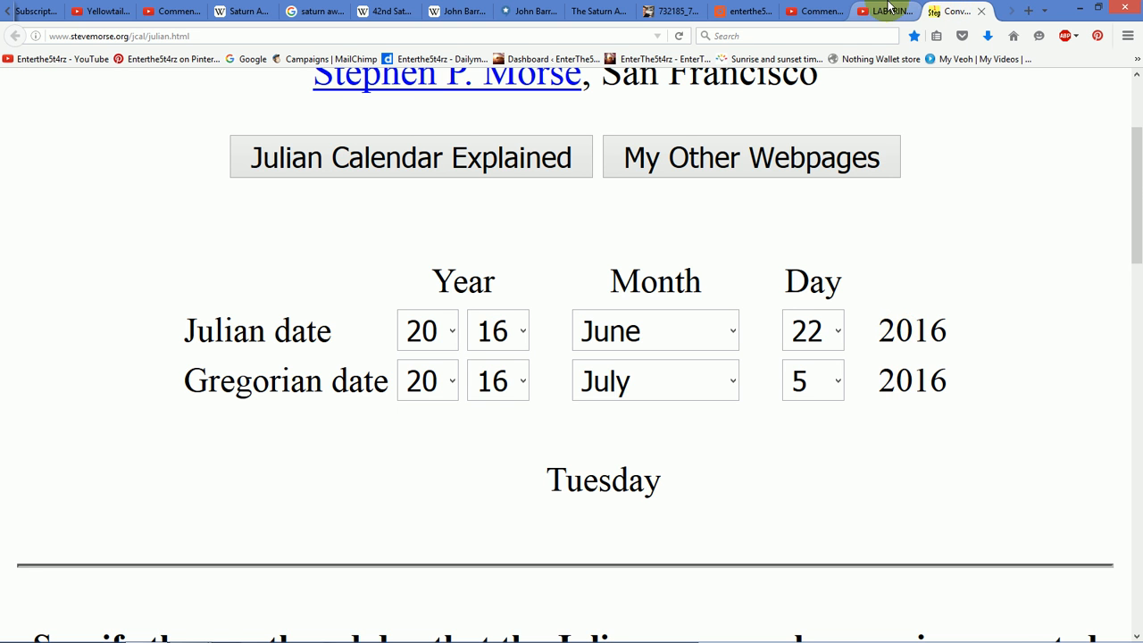
Return to the LABYRINTH YouTube video tab after checking the June 22 / July 5, 2016 dates
{"action": "left_click", "coordinate": [885, 10]}
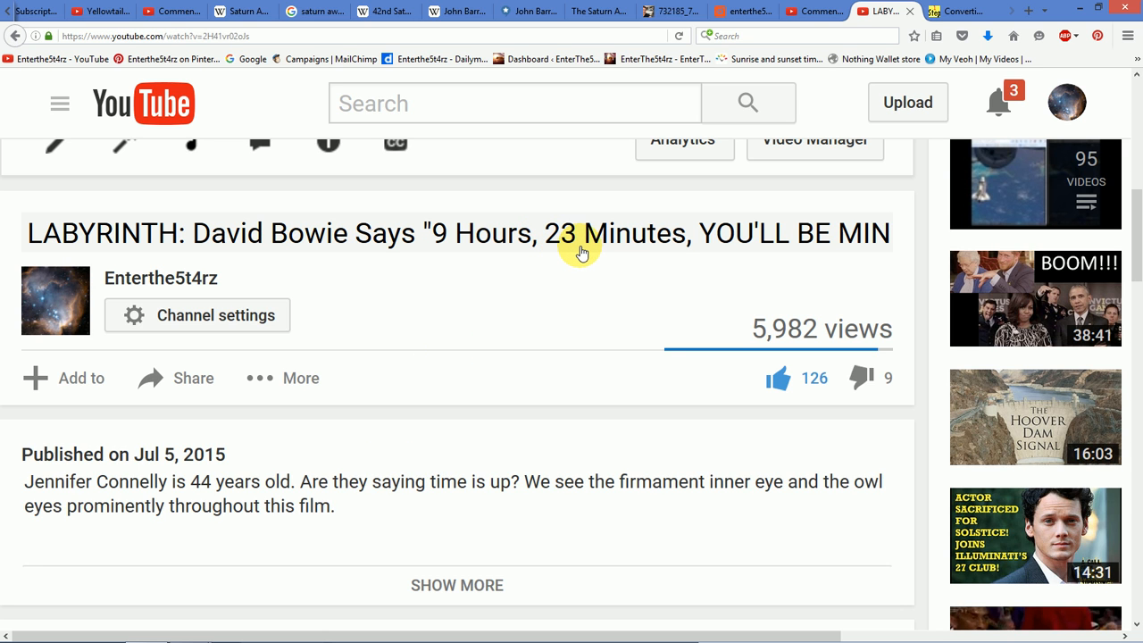
{"action": "mouse_move", "coordinate": [580, 253]}
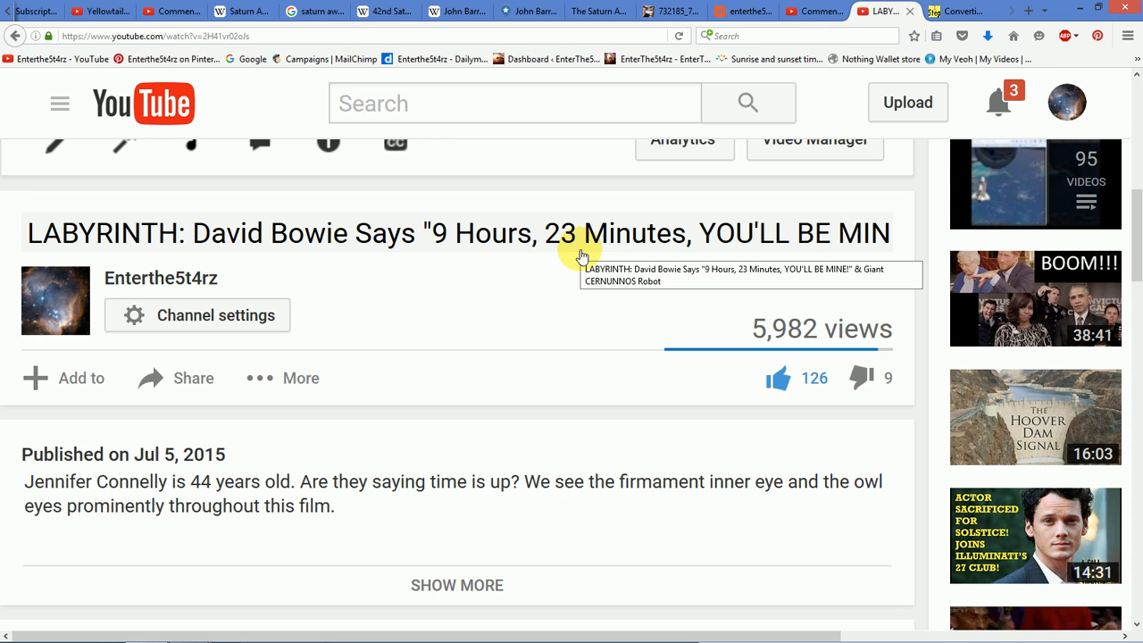
{"action": "mouse_move", "coordinate": [578, 279]}
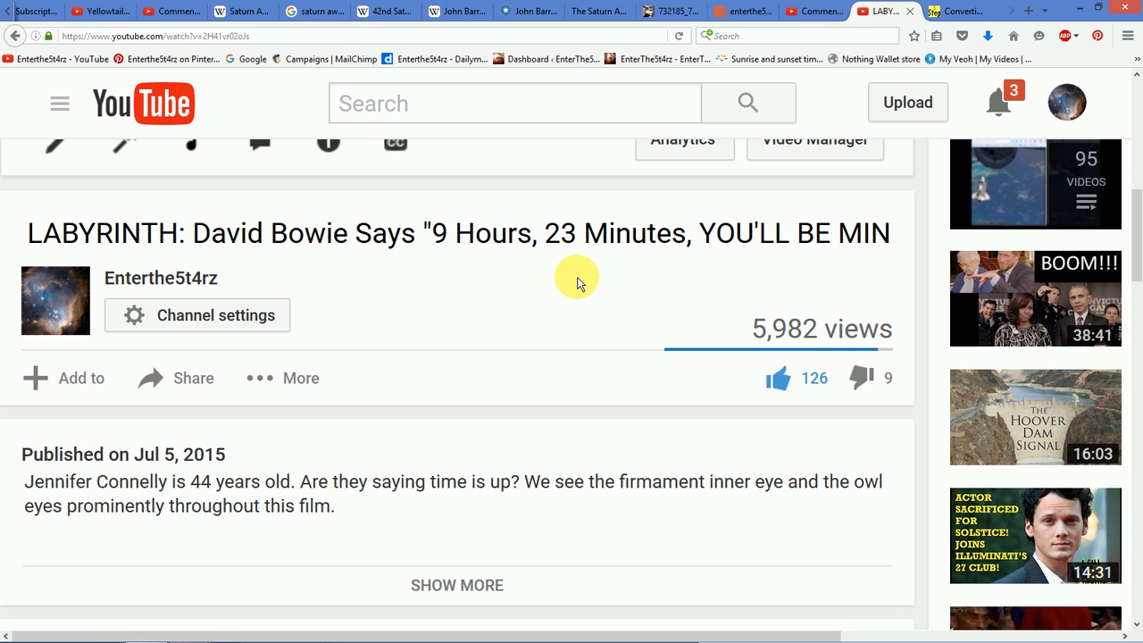
{"action": "mouse_move", "coordinate": [349, 245]}
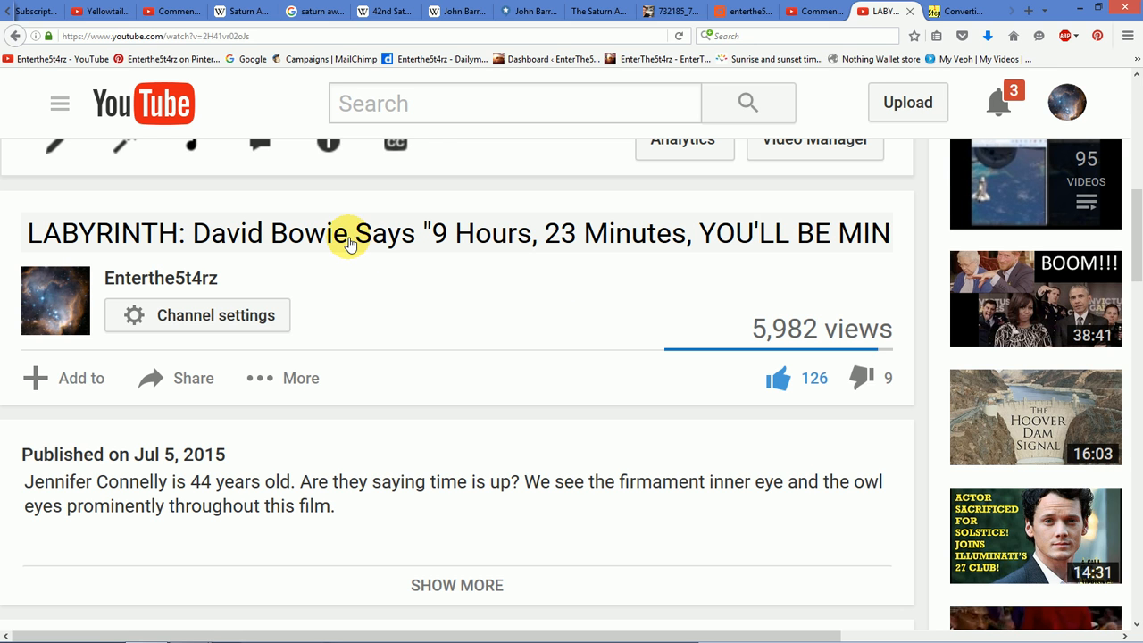
{"action": "mouse_move", "coordinate": [378, 278]}
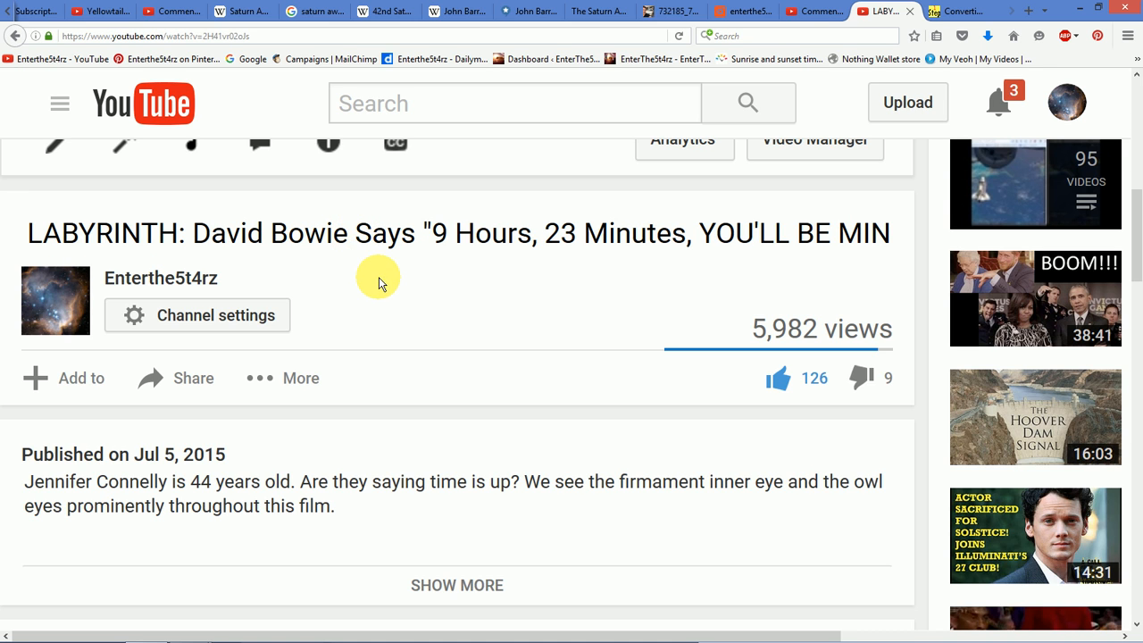
{"action": "mouse_move", "coordinate": [537, 324]}
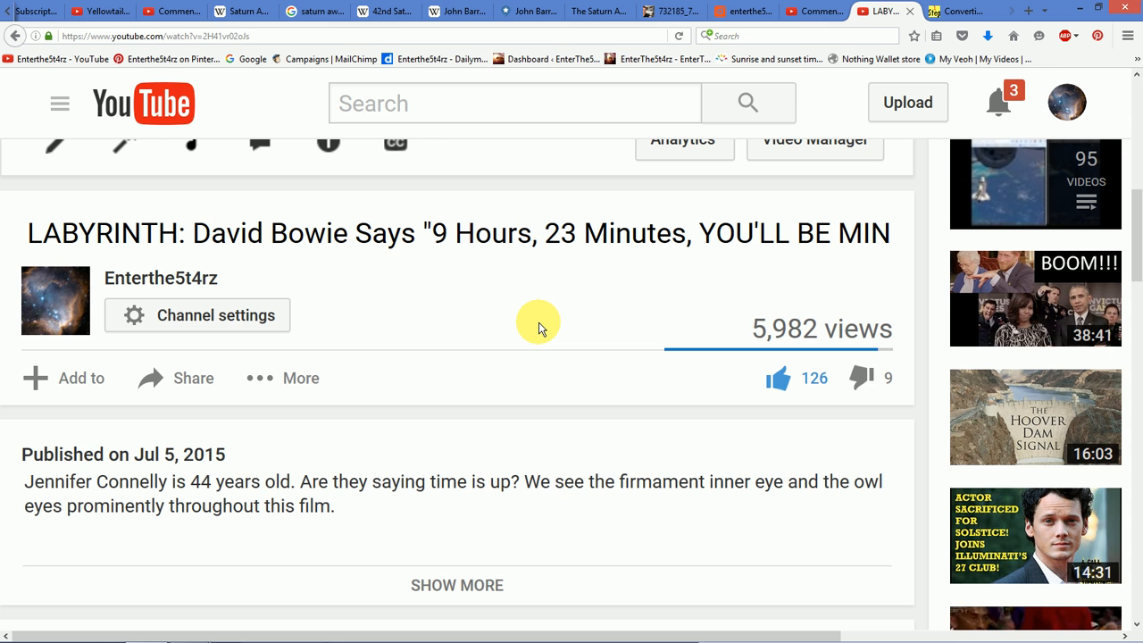
{"action": "mouse_move", "coordinate": [476, 461]}
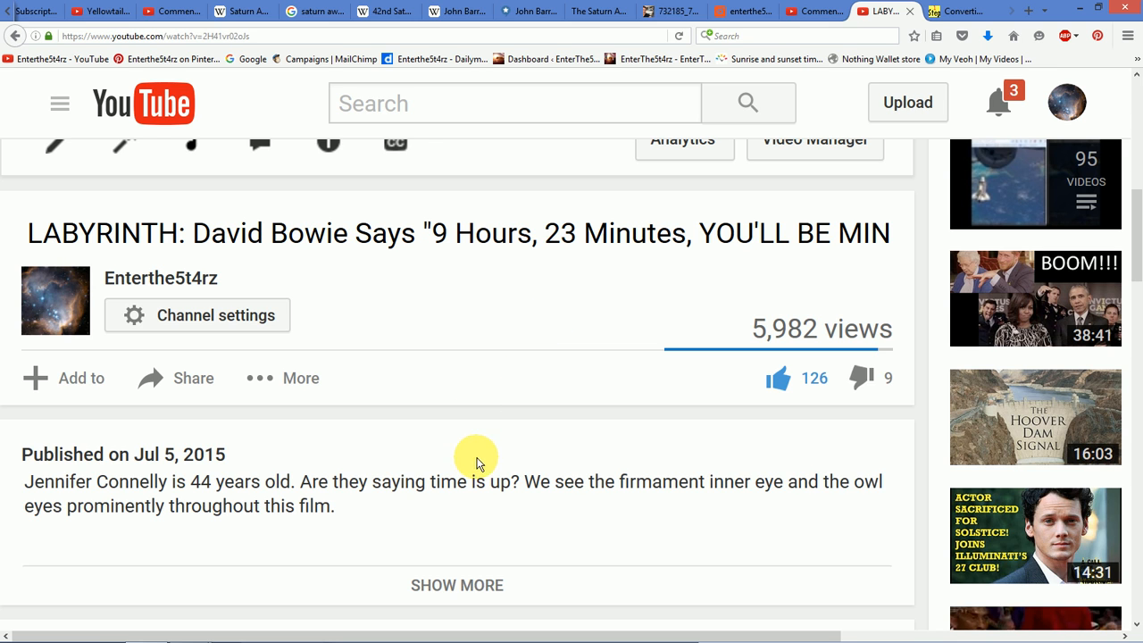
{"action": "mouse_move", "coordinate": [525, 313]}
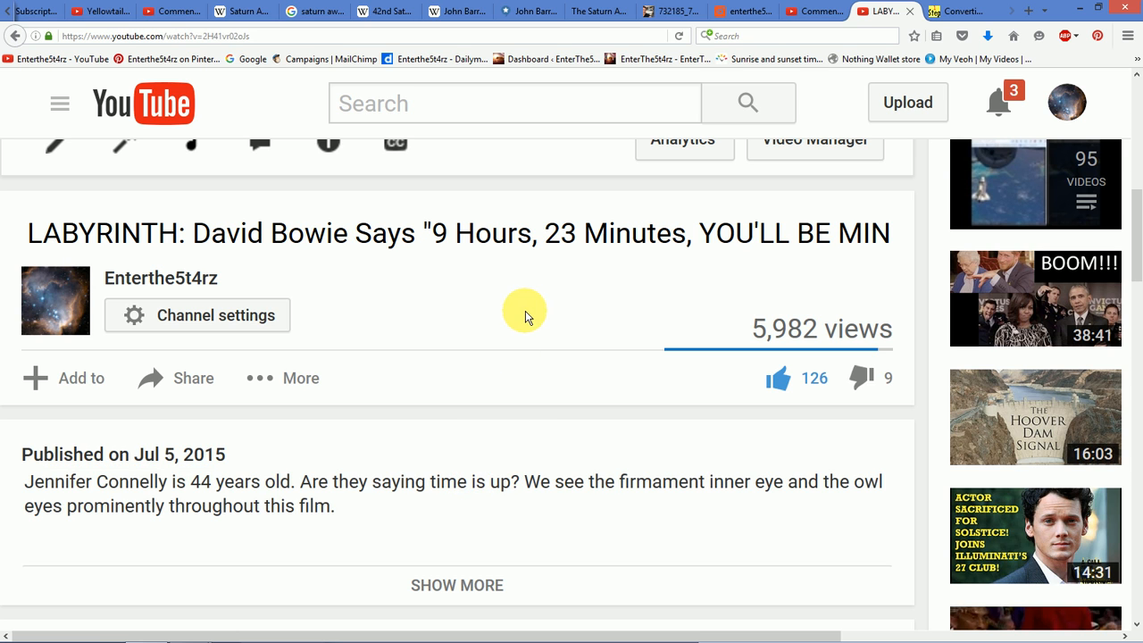
{"action": "mouse_move", "coordinate": [421, 474]}
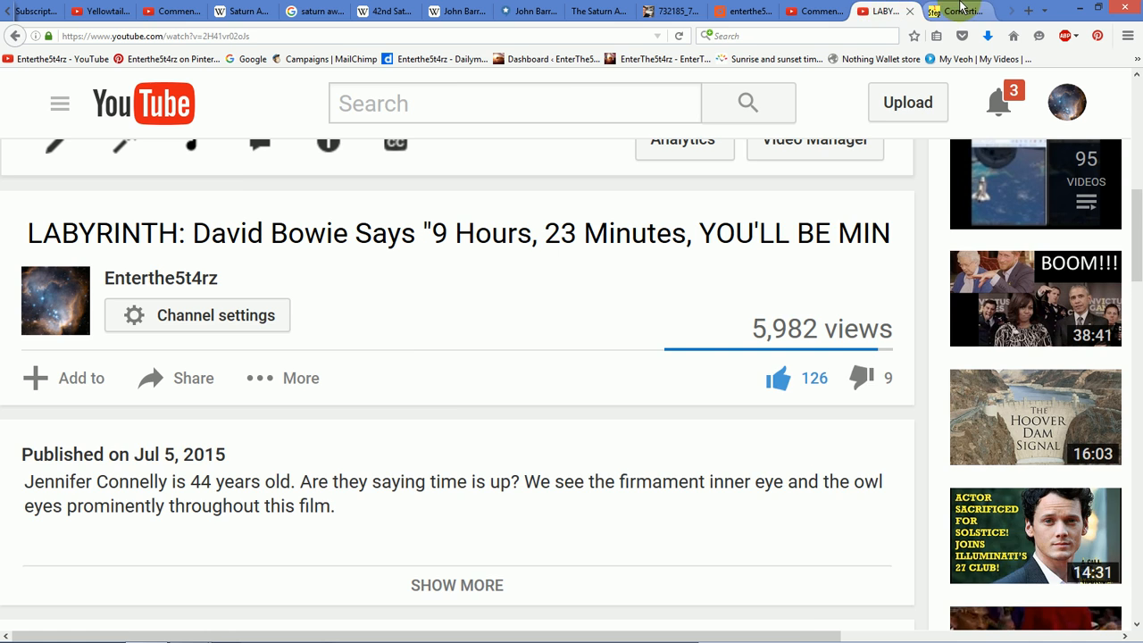
Check the converter's June 22 Julian and July 5 Gregorian dates, then return to the Labyrinth video
{"action": "left_click", "coordinate": [956, 11]}
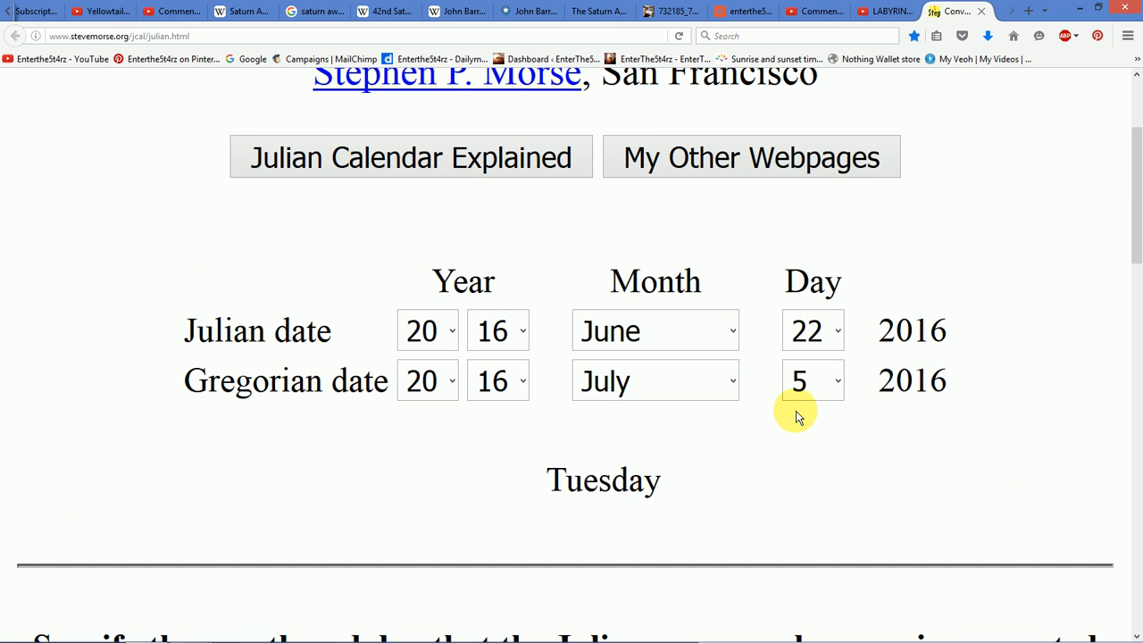
{"action": "mouse_move", "coordinate": [746, 335]}
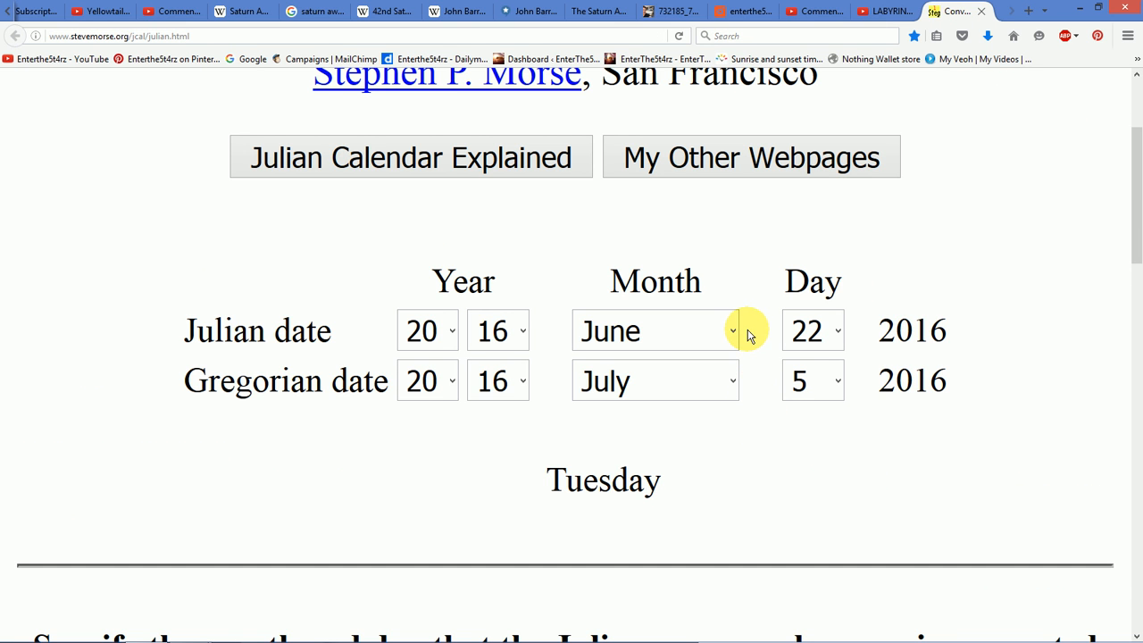
{"action": "mouse_move", "coordinate": [759, 339]}
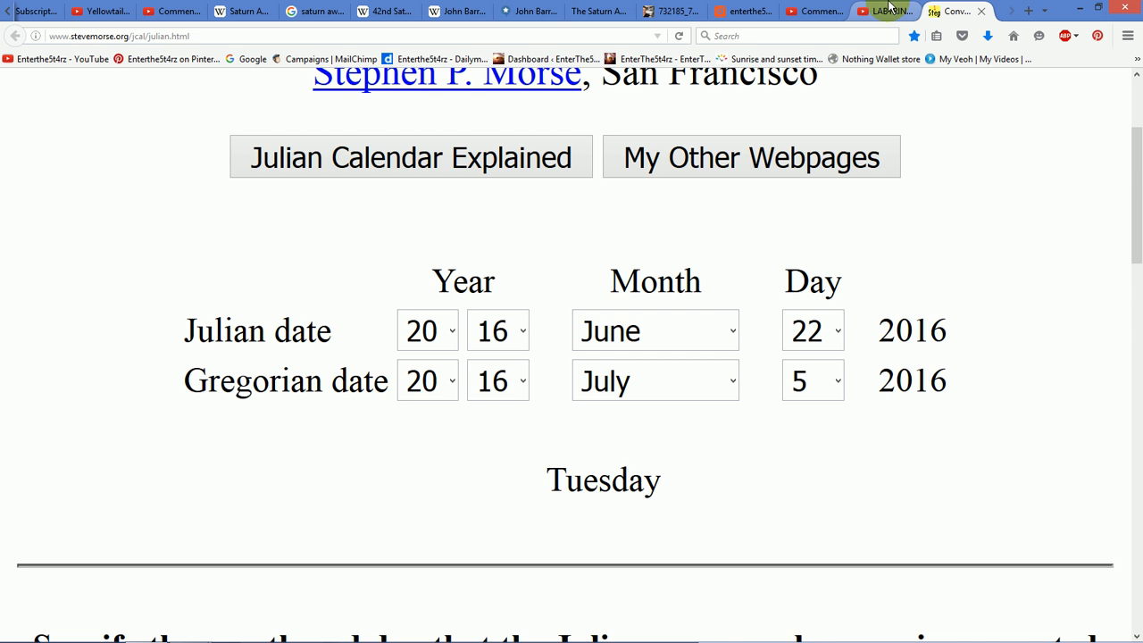
{"action": "left_click", "coordinate": [884, 11]}
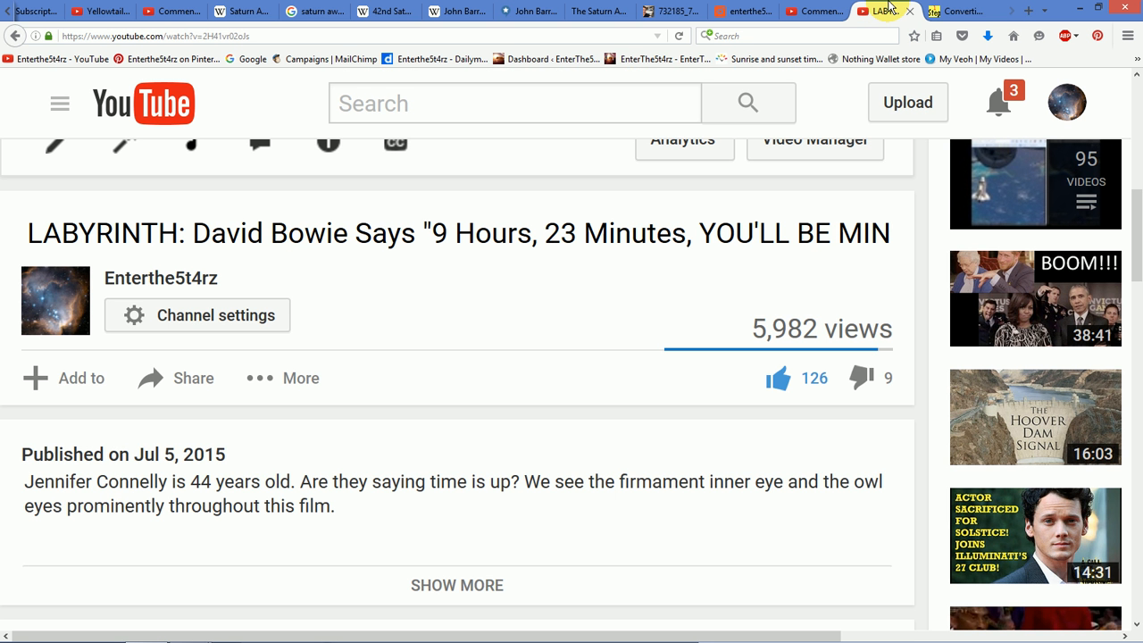